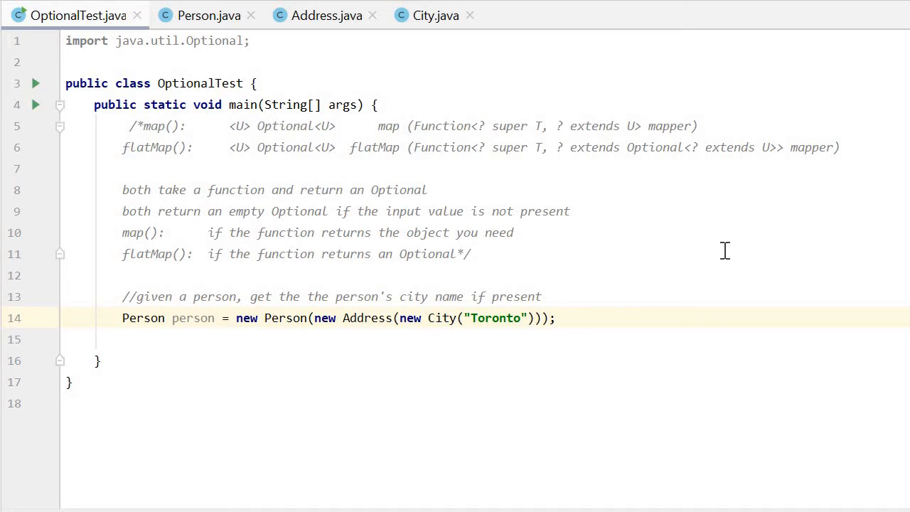
mouse_move(748, 242)
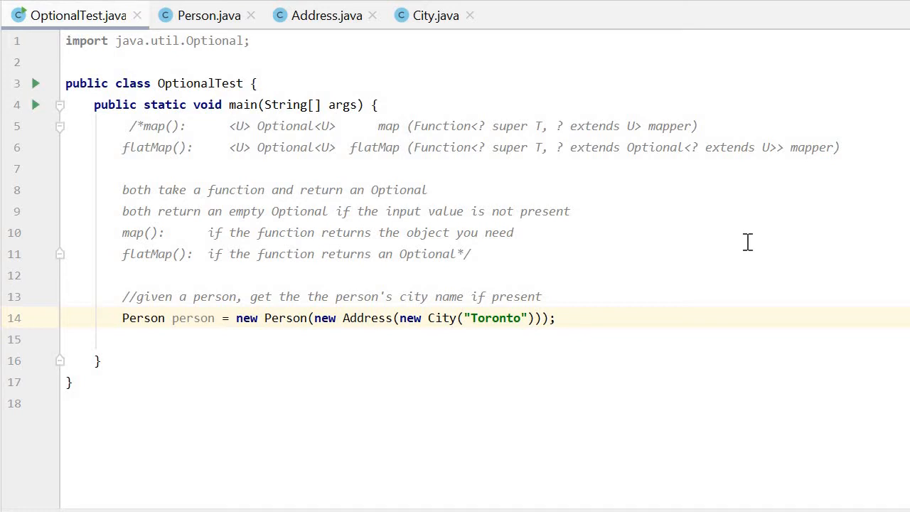
mouse_move(498, 185)
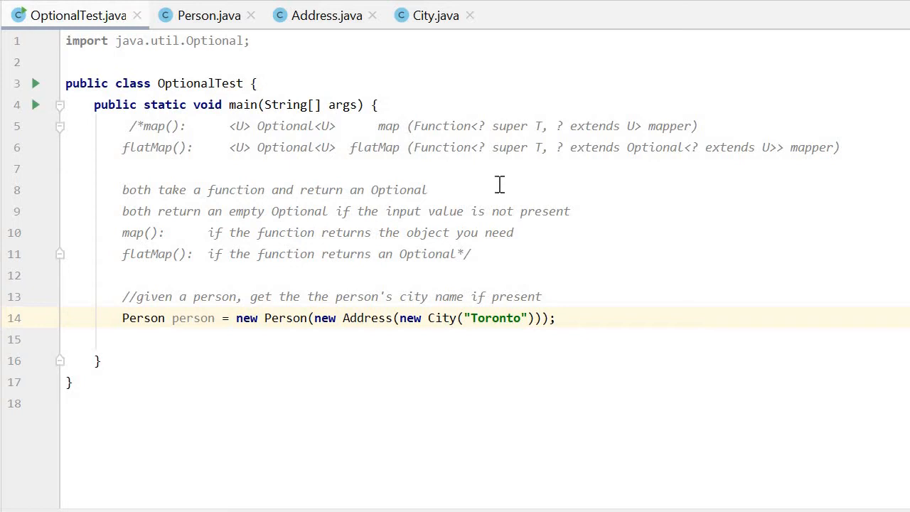
- Place the caret in OptionalTest's main method around the person declaration
click(427, 189)
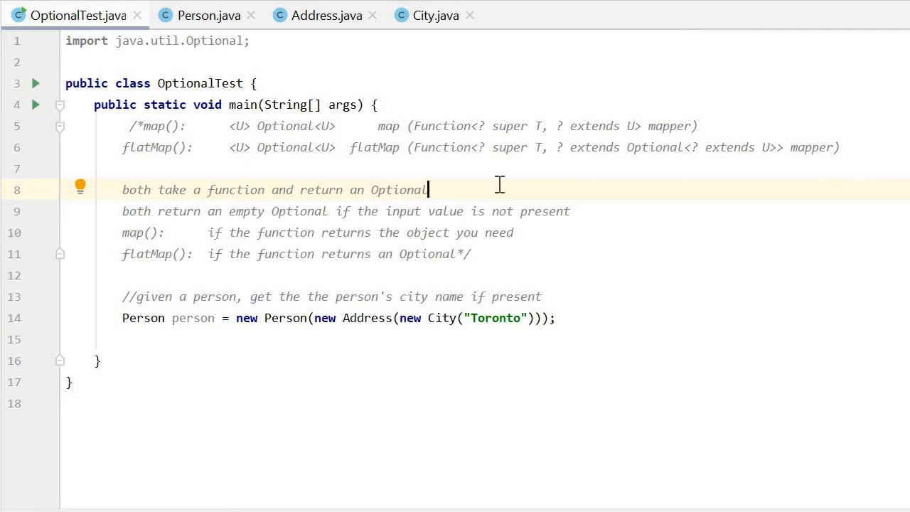
mouse_move(633, 213)
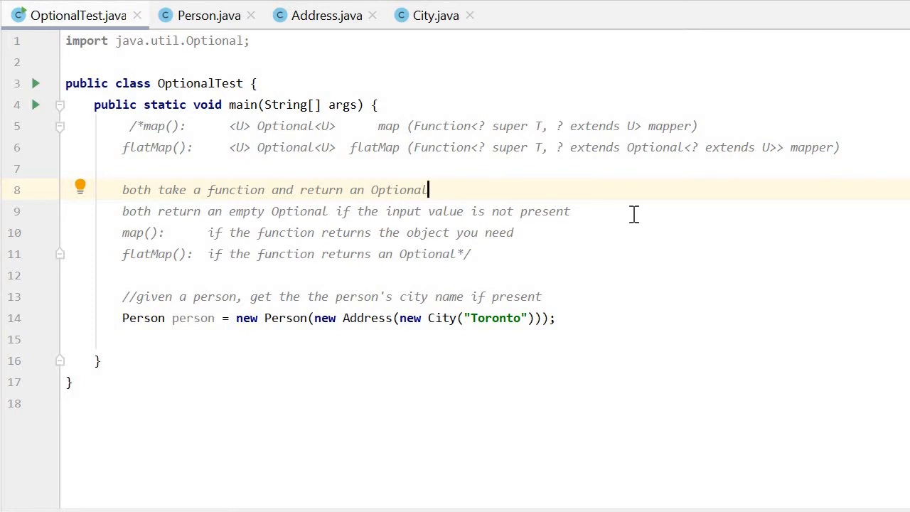
click(569, 210)
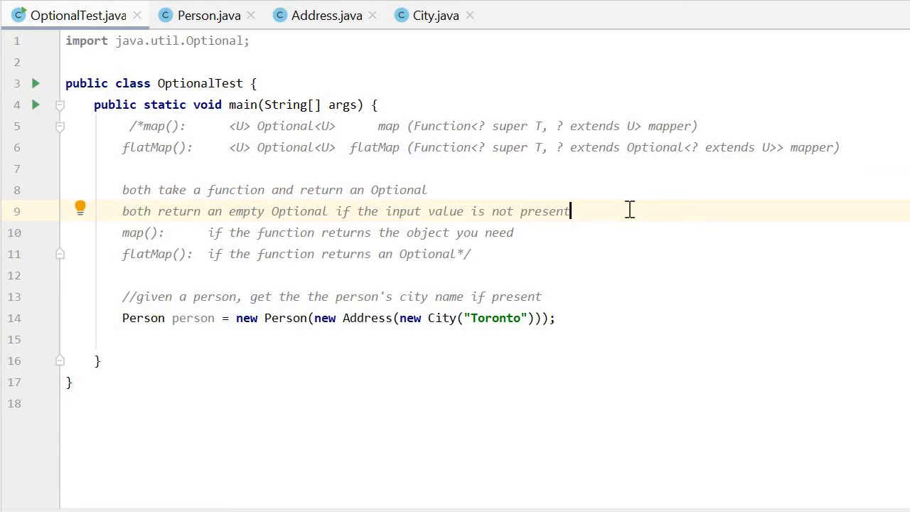
mouse_move(587, 226)
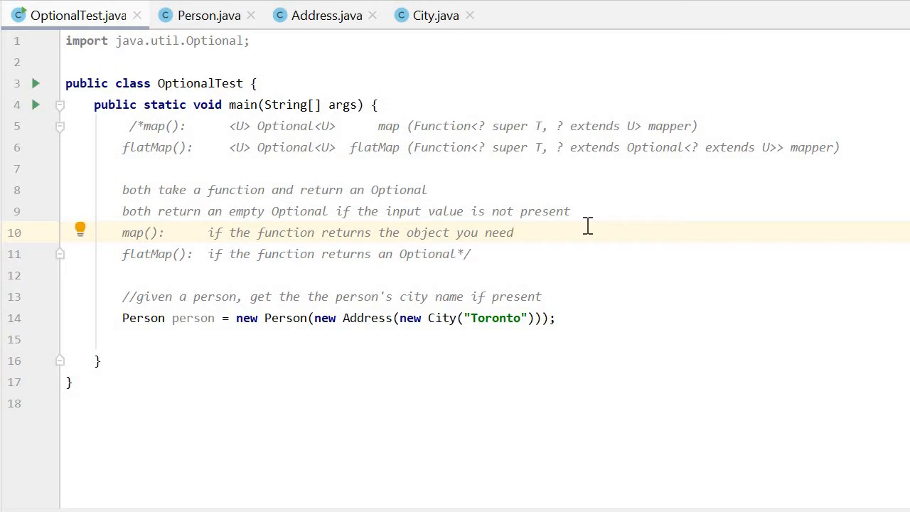
mouse_move(543, 247)
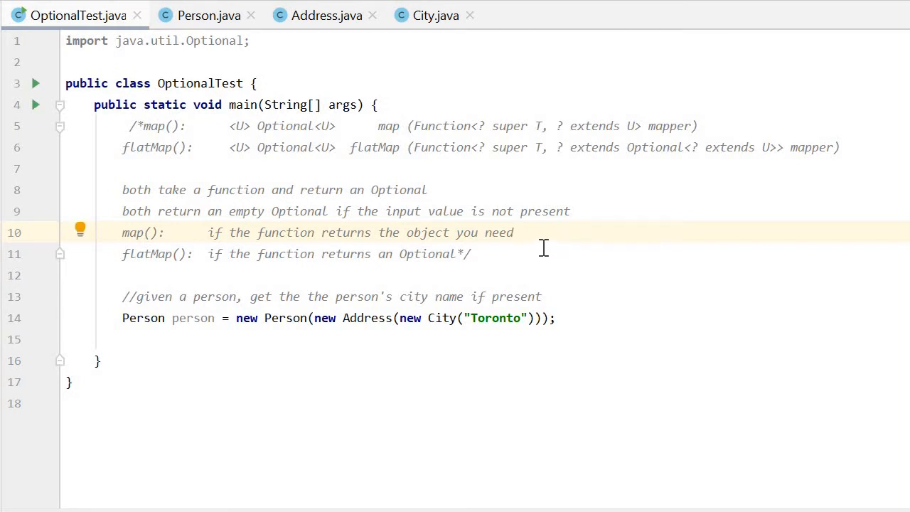
click(472, 254)
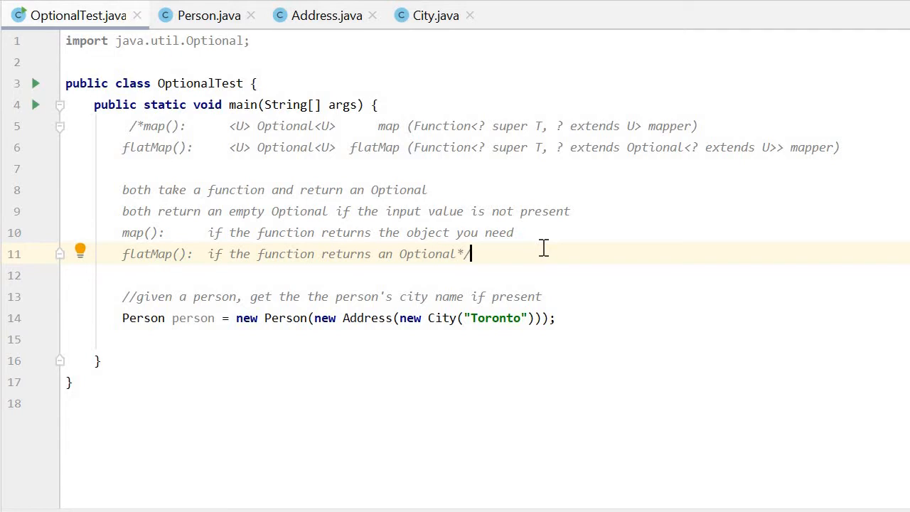
mouse_move(594, 277)
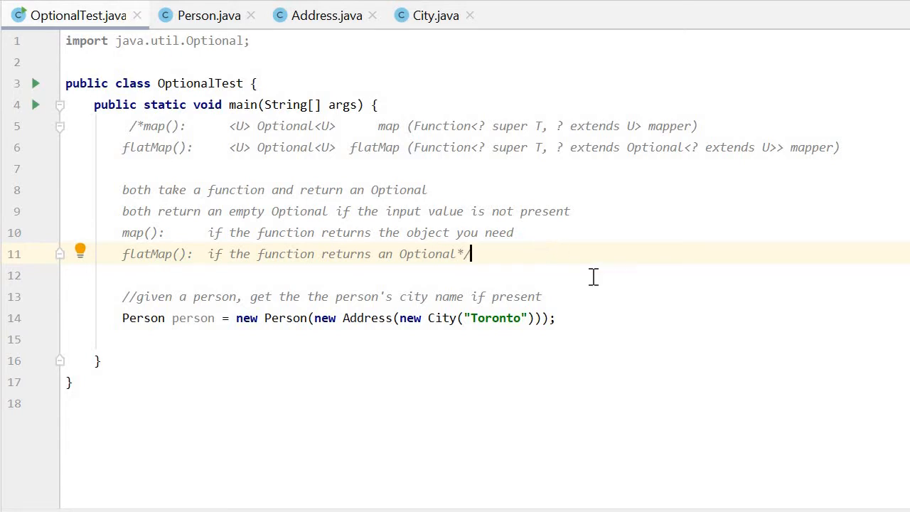
click(610, 297)
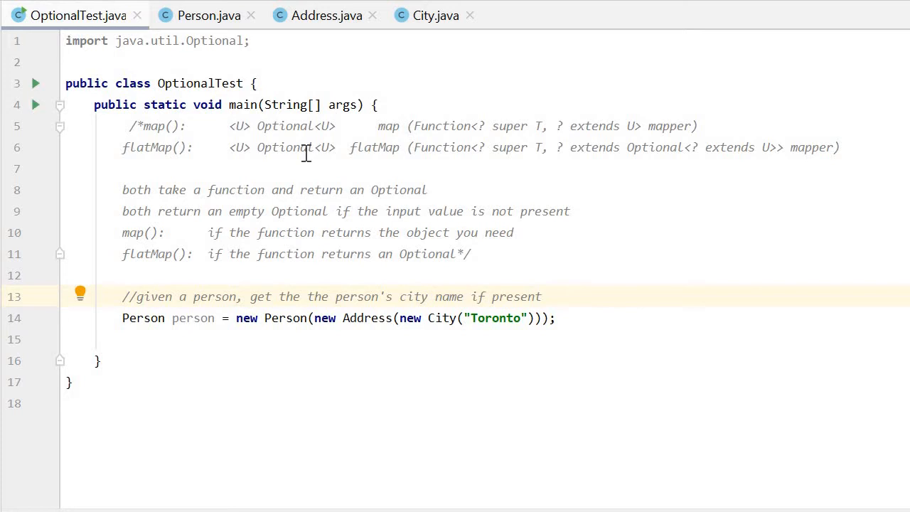
- Review the Person, Address and City class sources, then return to OptionalTest
click(207, 14)
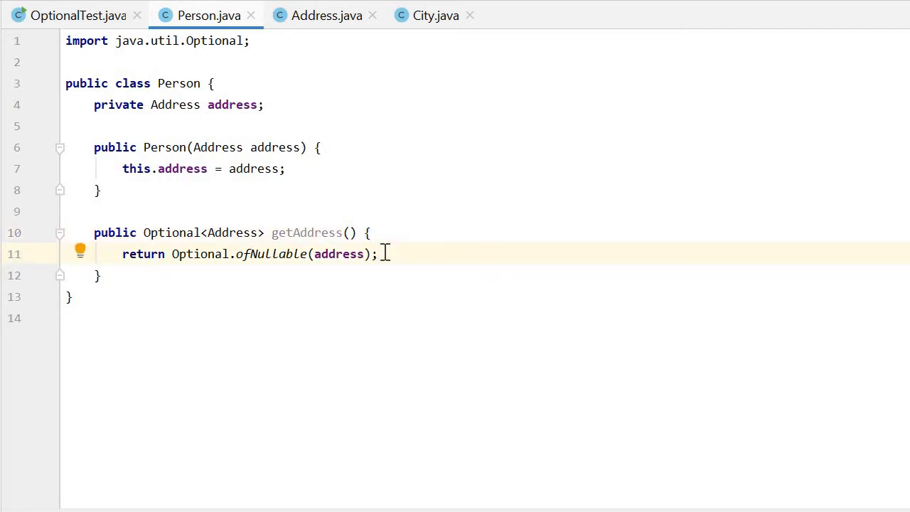
mouse_move(334, 60)
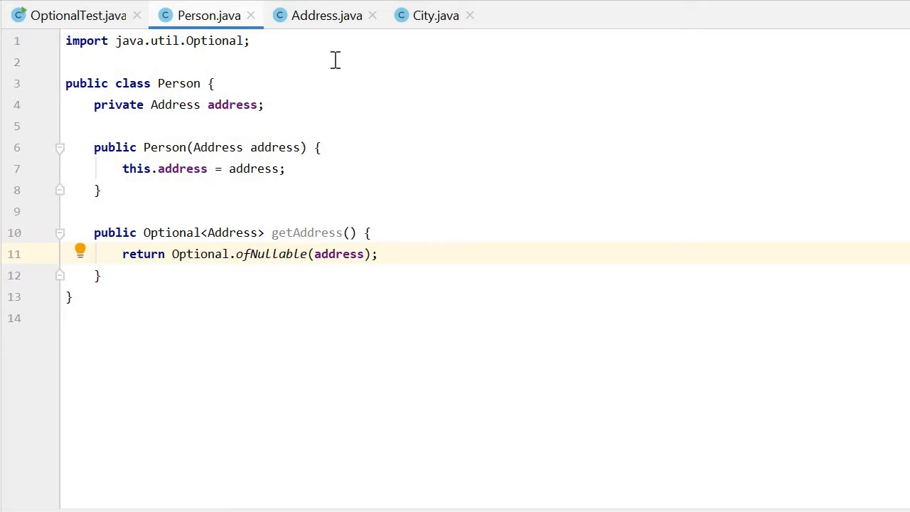
click(327, 14)
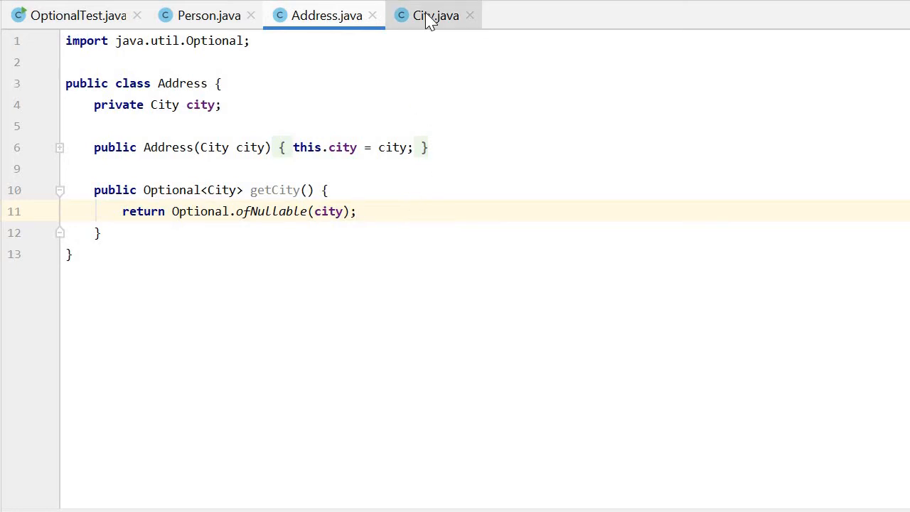
click(434, 14)
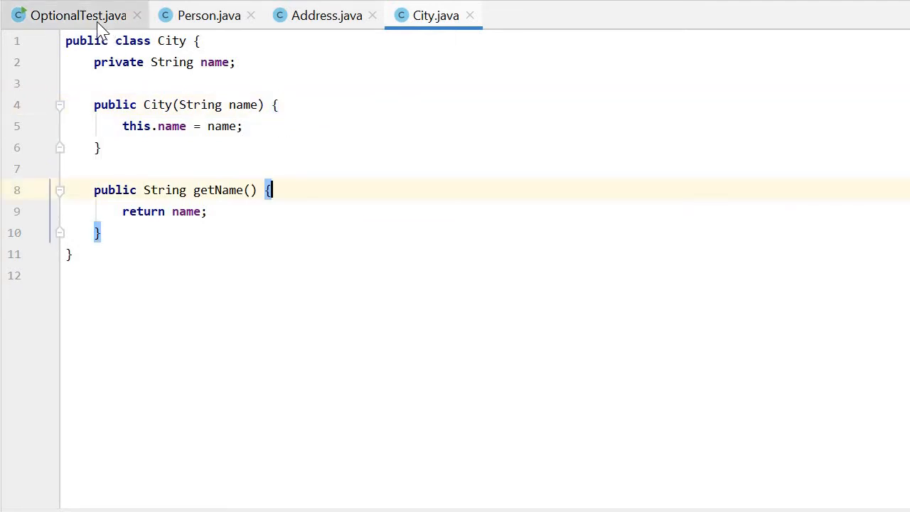
click(79, 14)
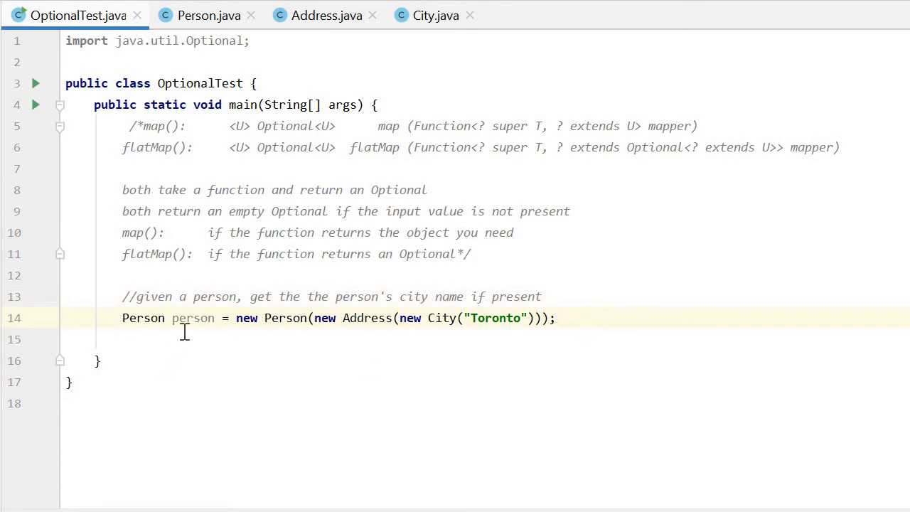
mouse_move(358, 319)
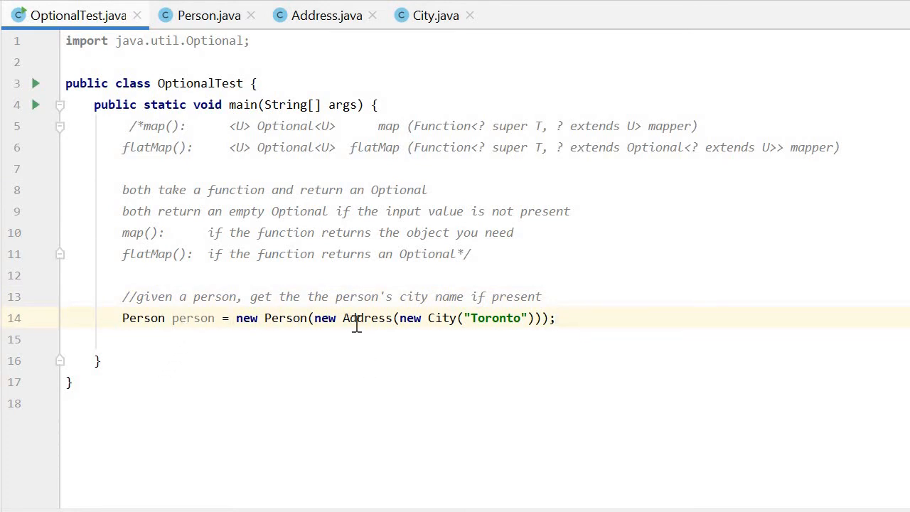
mouse_move(657, 319)
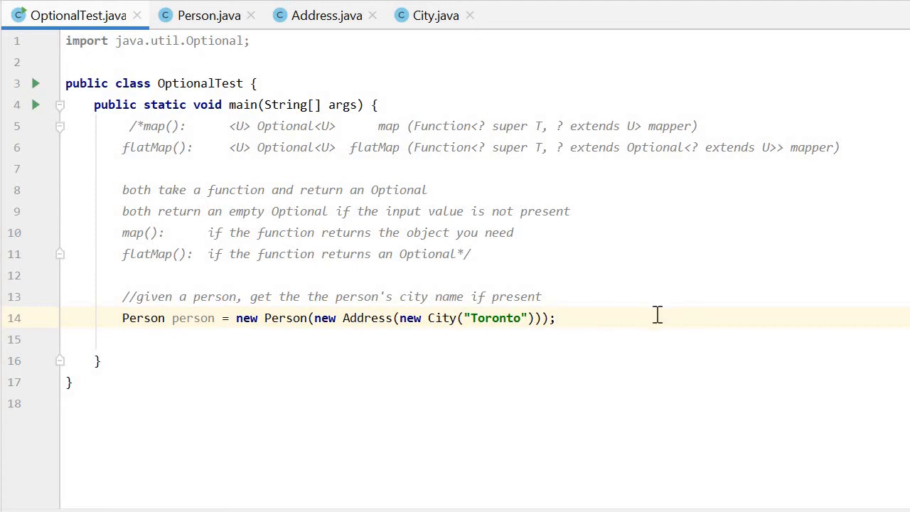
- Add the comment //Person -> Address (Optional) -> City (Optional) -> name (String) on a new line
key(Return)
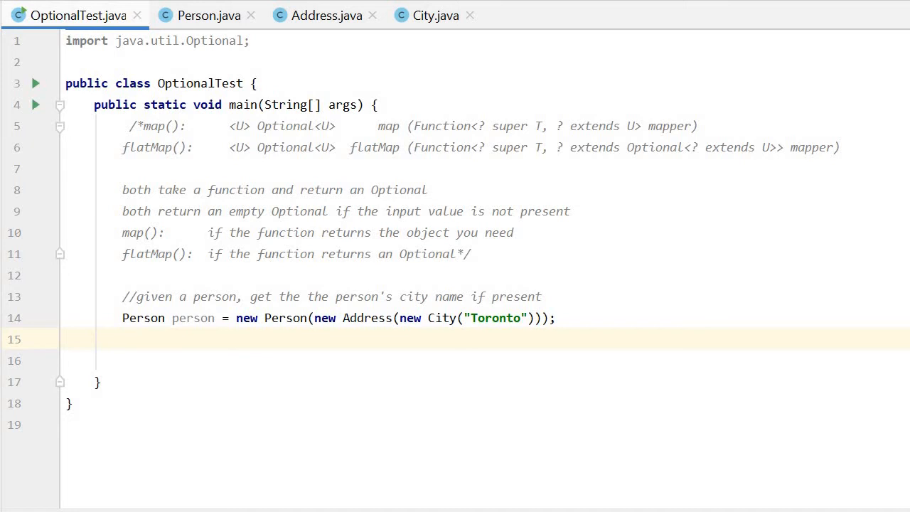
text(//Person)
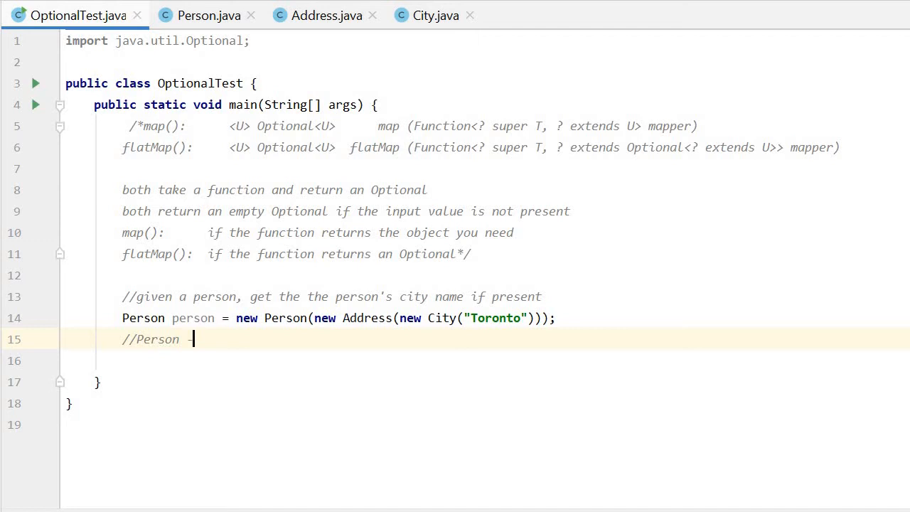
text(-> Ad)
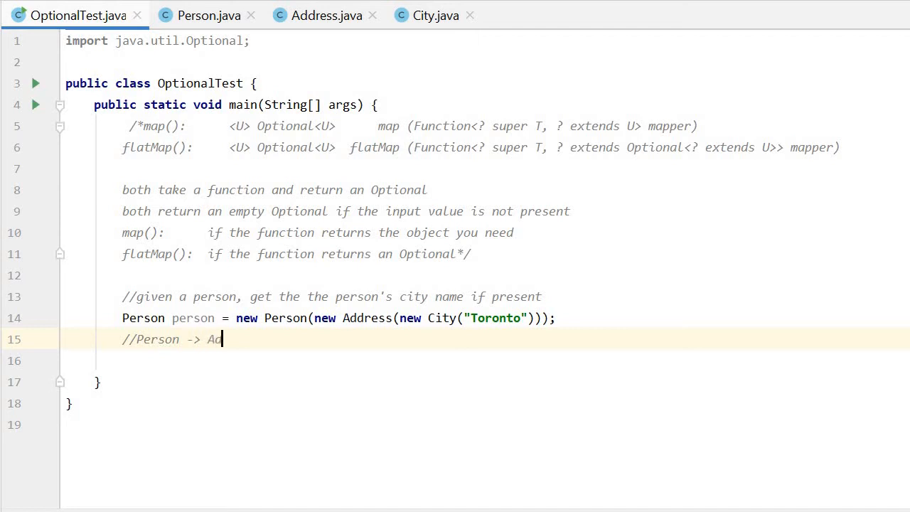
text(dress (O)
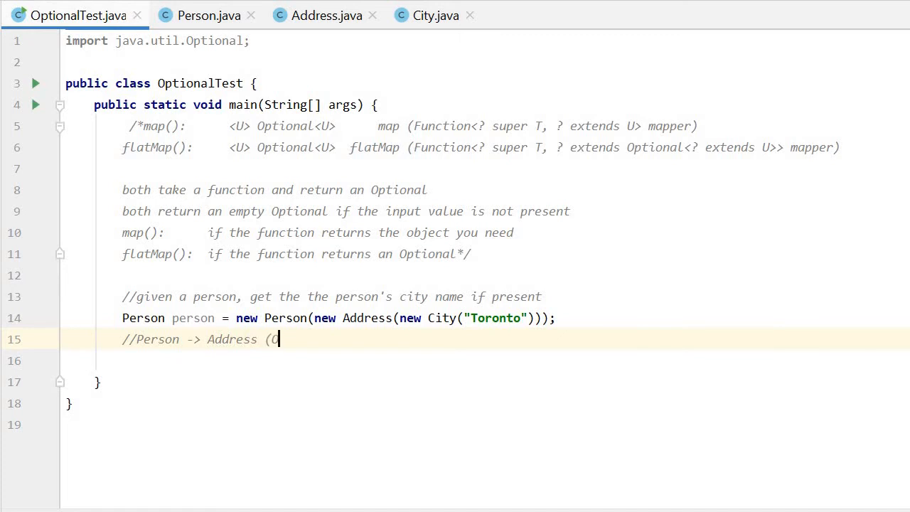
text(ptional)
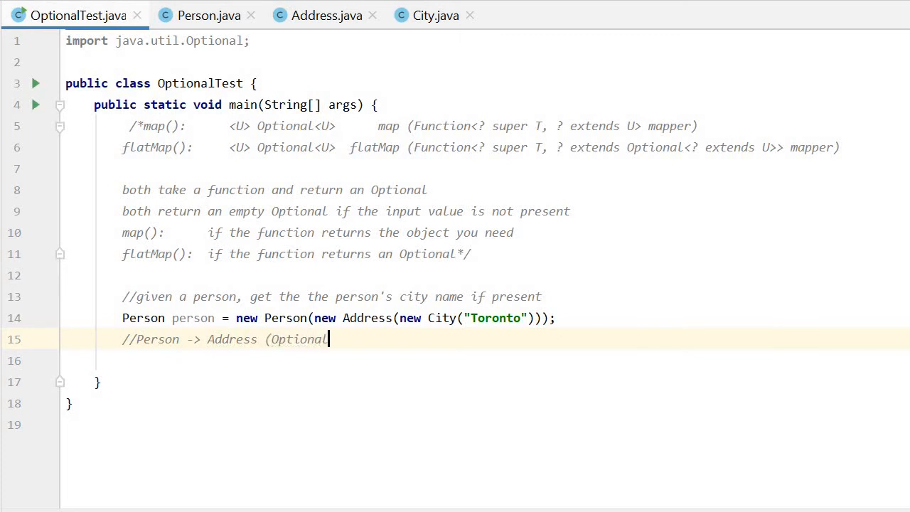
text() ->)
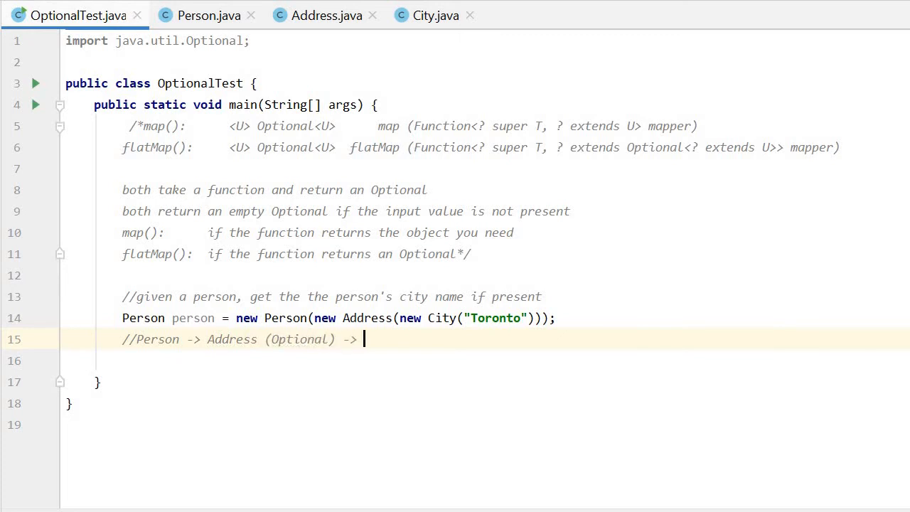
text(City ()
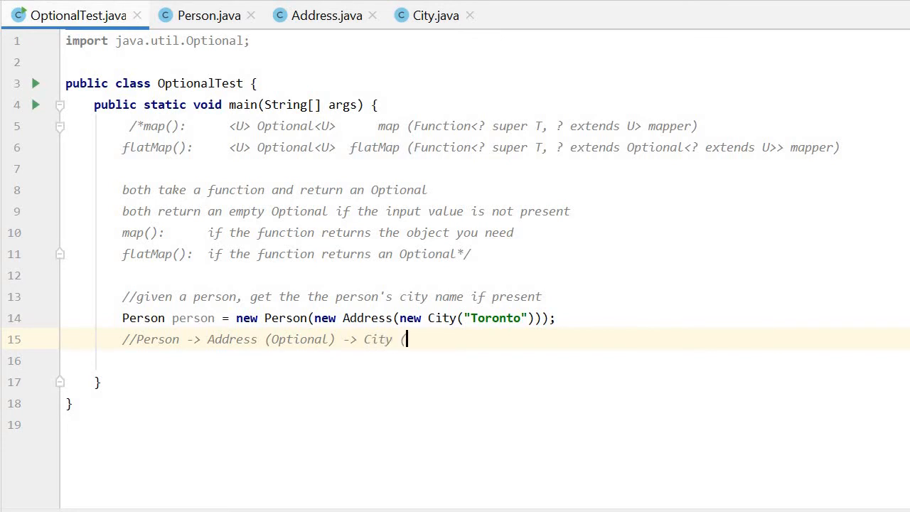
text(Optional)
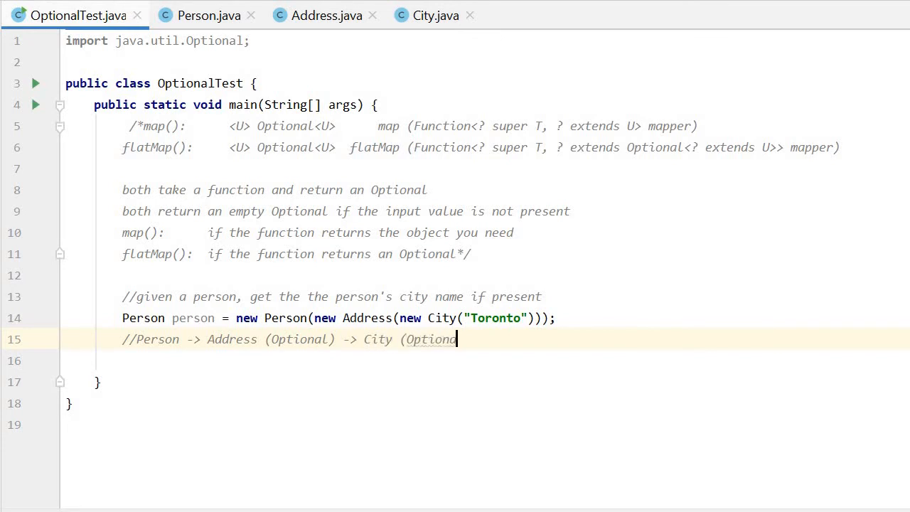
text(l) ->)
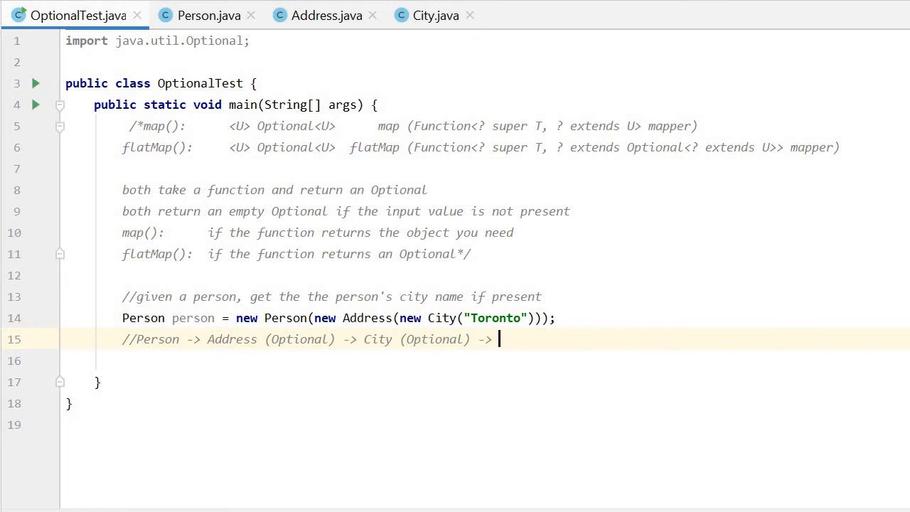
text(name (S)
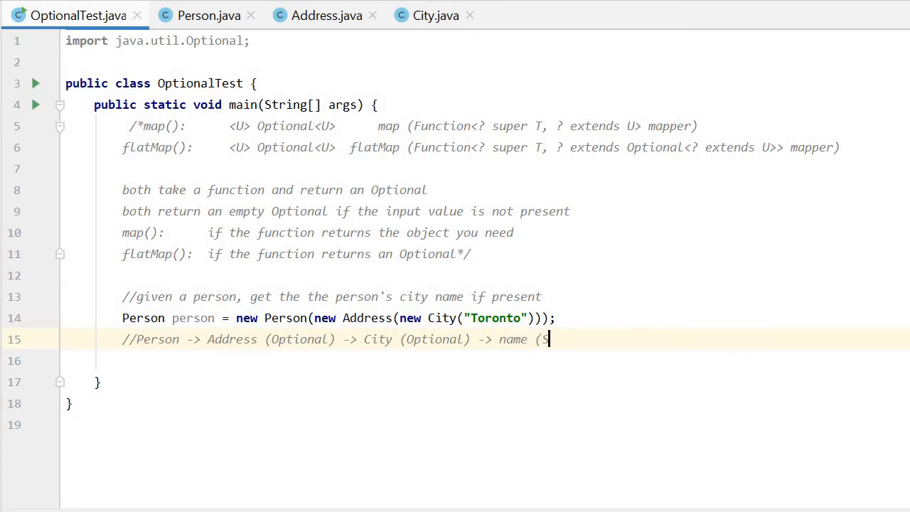
text(tring))
click(485, 359)
text(person)
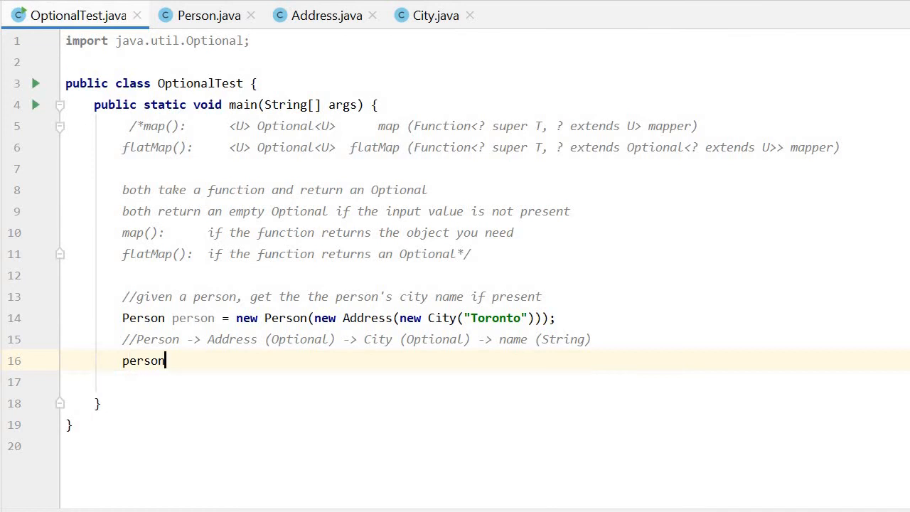
- Write person.getAddress().flatMap(Address::getCity).map(City::getName); using completion for flatMap
text(.getAddress())
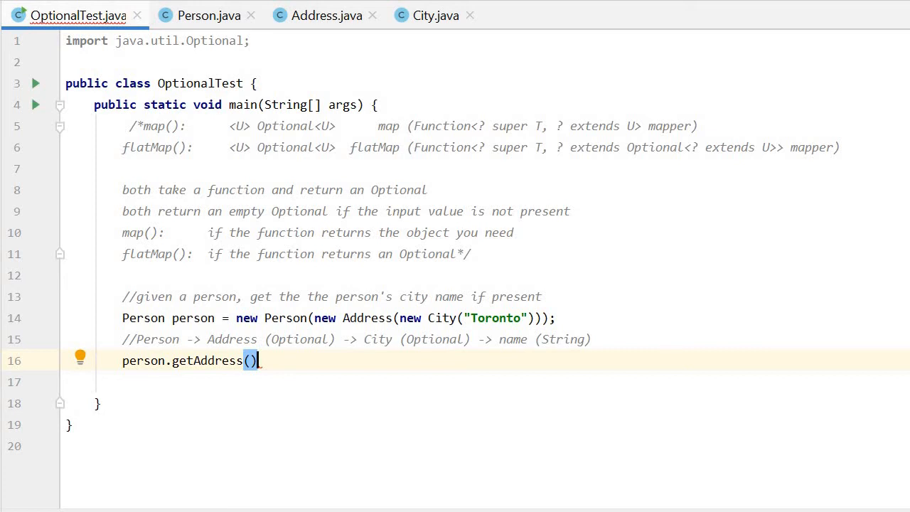
text(.)
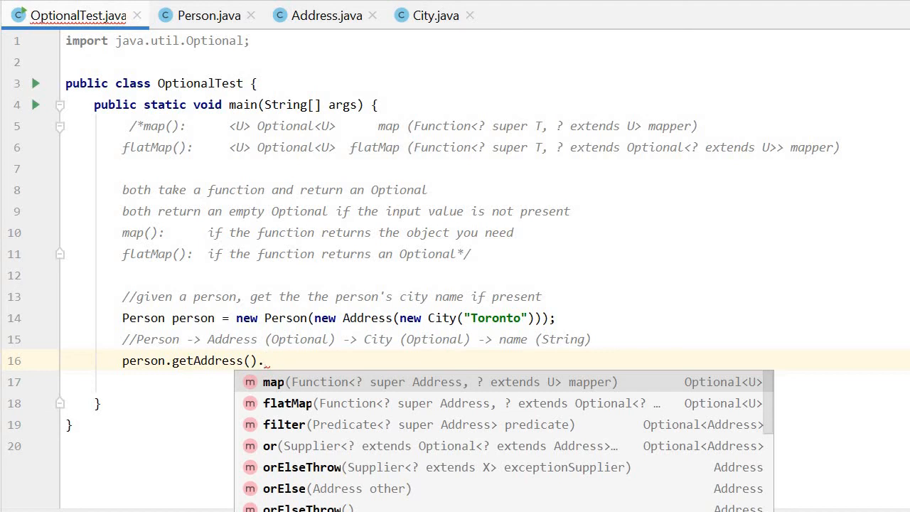
text(flatMap())
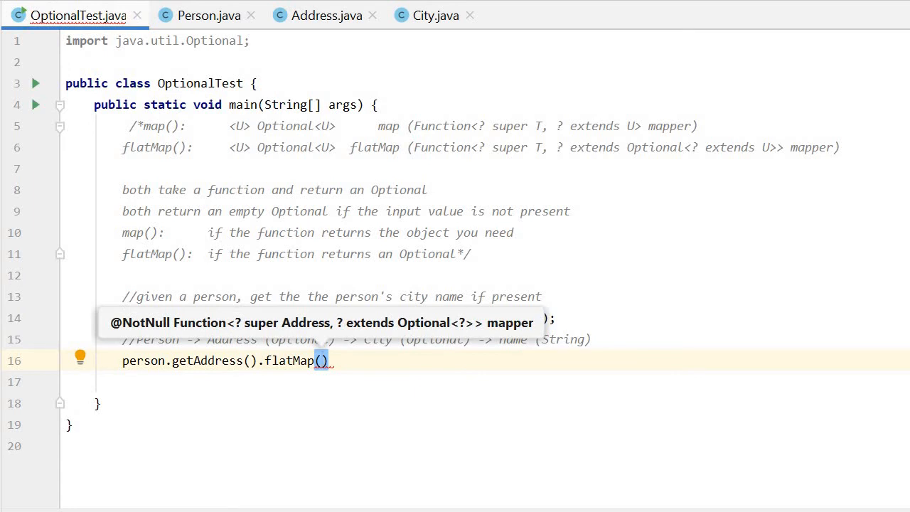
text(Address::get)
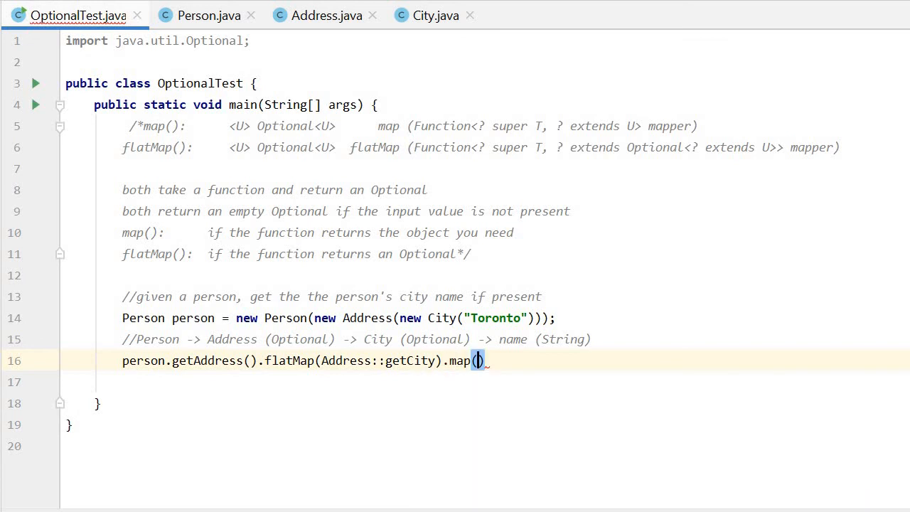
text(City::getName)
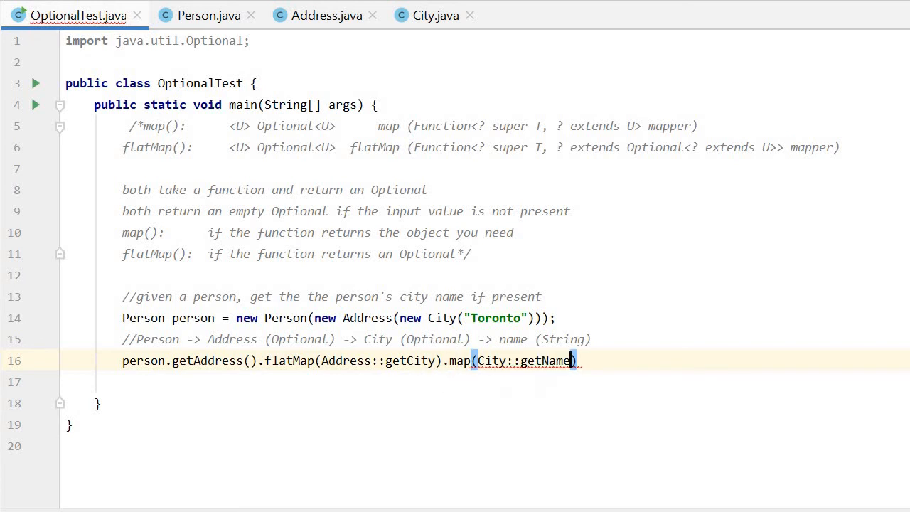
text(;)
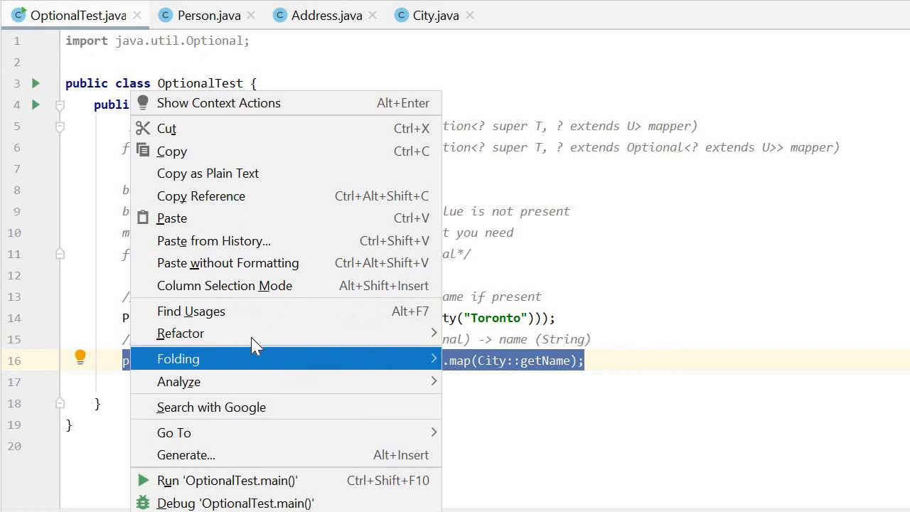
- Introduce a final Optional<String> variable name for the chain and add System.out.println(name)
key(Escape)
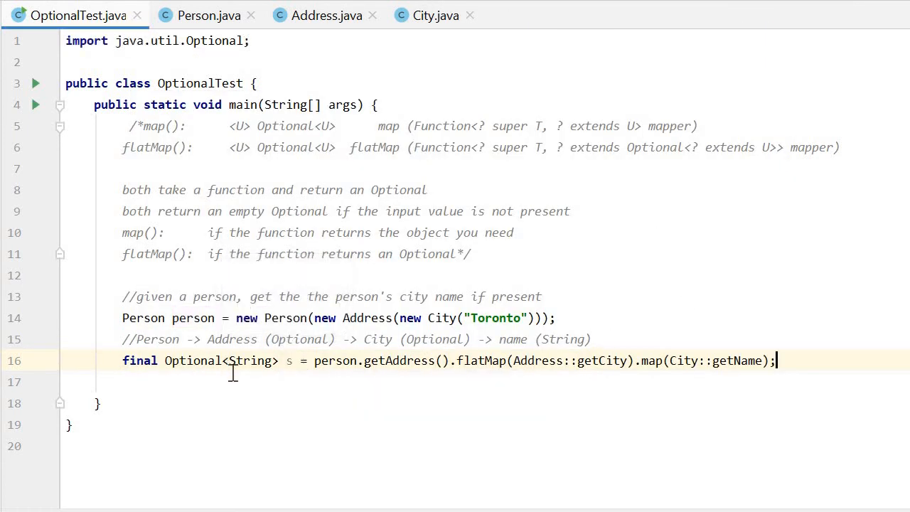
text(name)
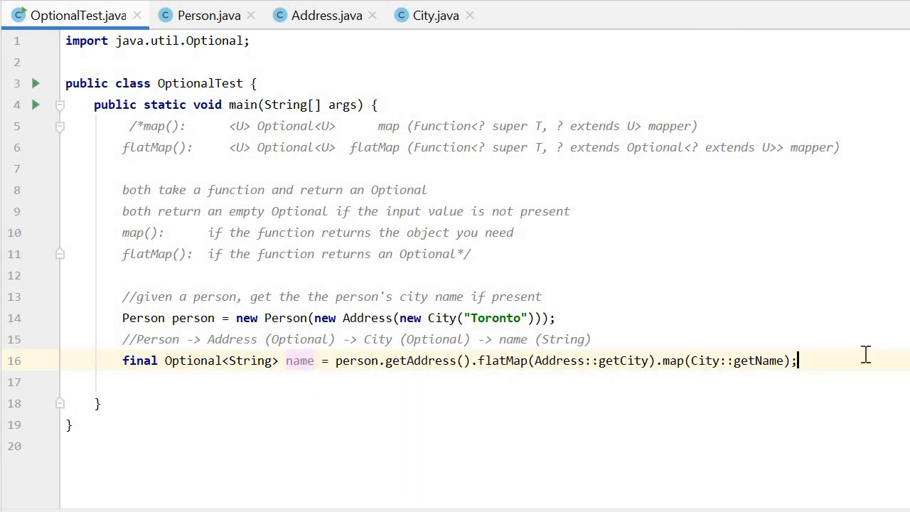
text(sout)
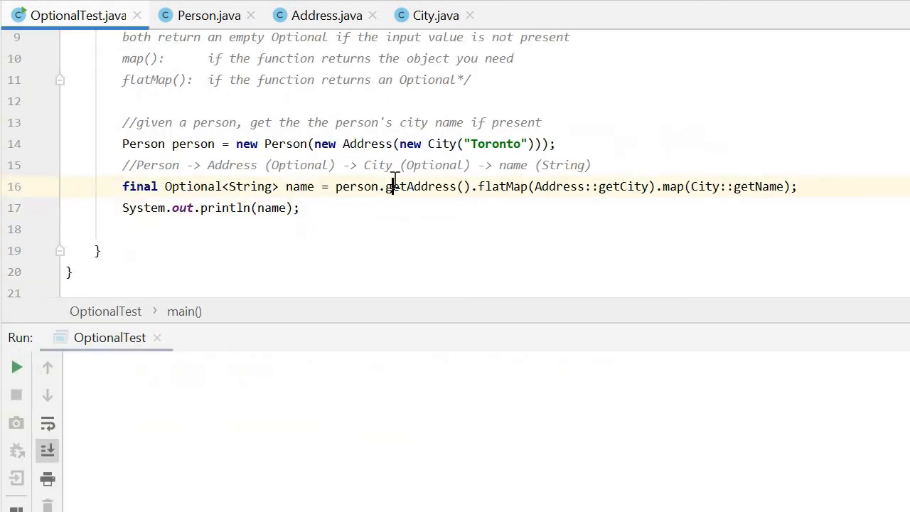
- Run OptionalTest from the editor context menu and hide the Run panel
right_click(391, 186)
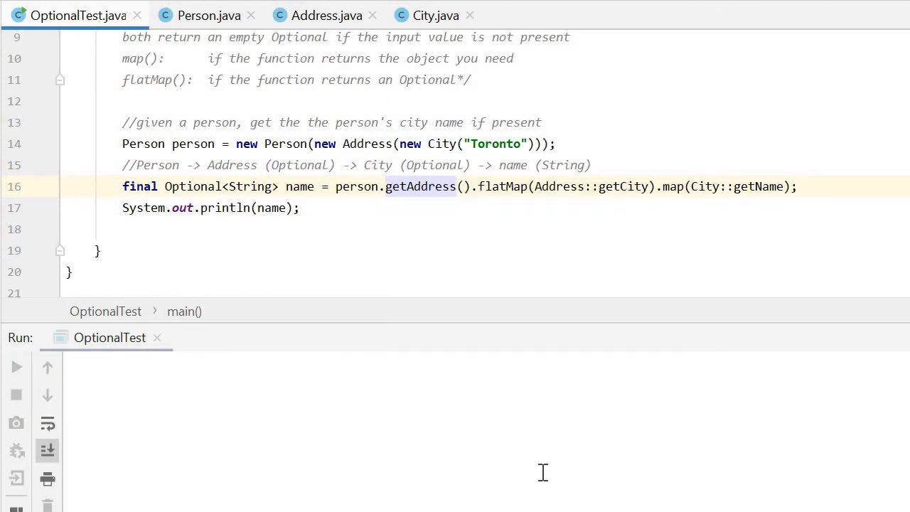
click(17, 367)
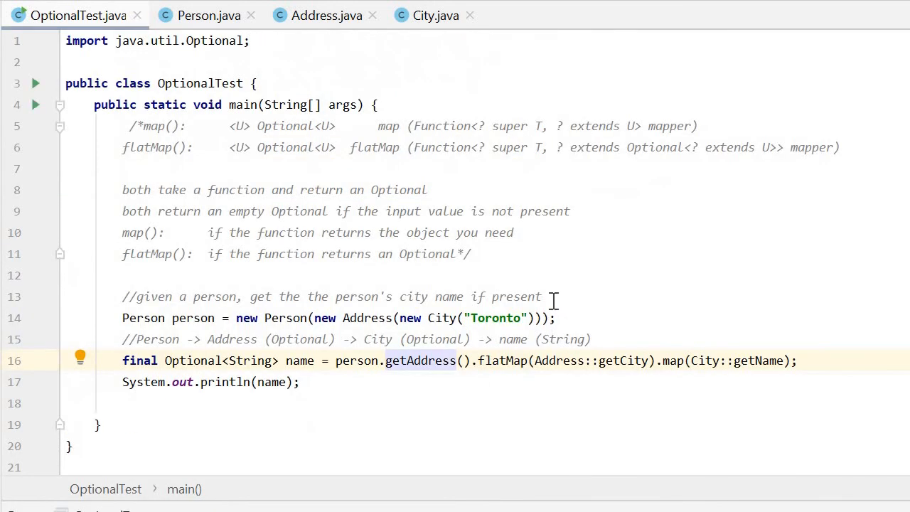
mouse_move(553, 302)
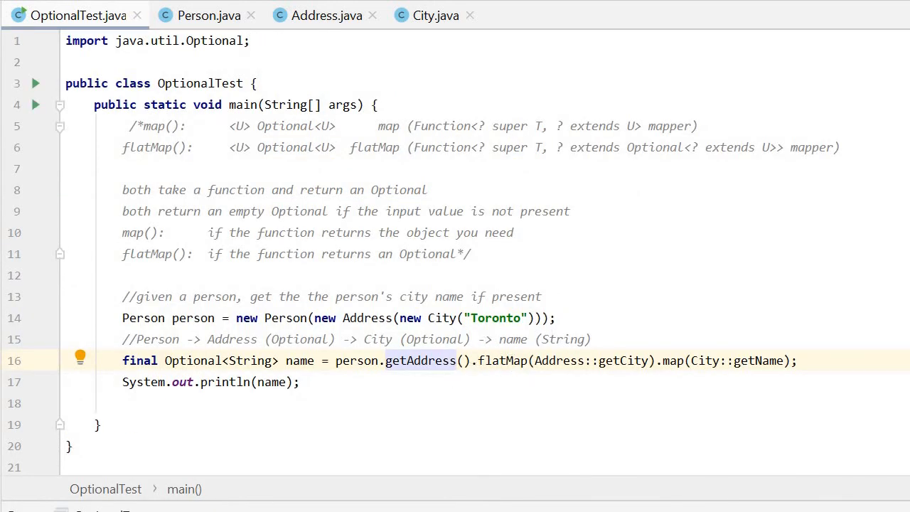